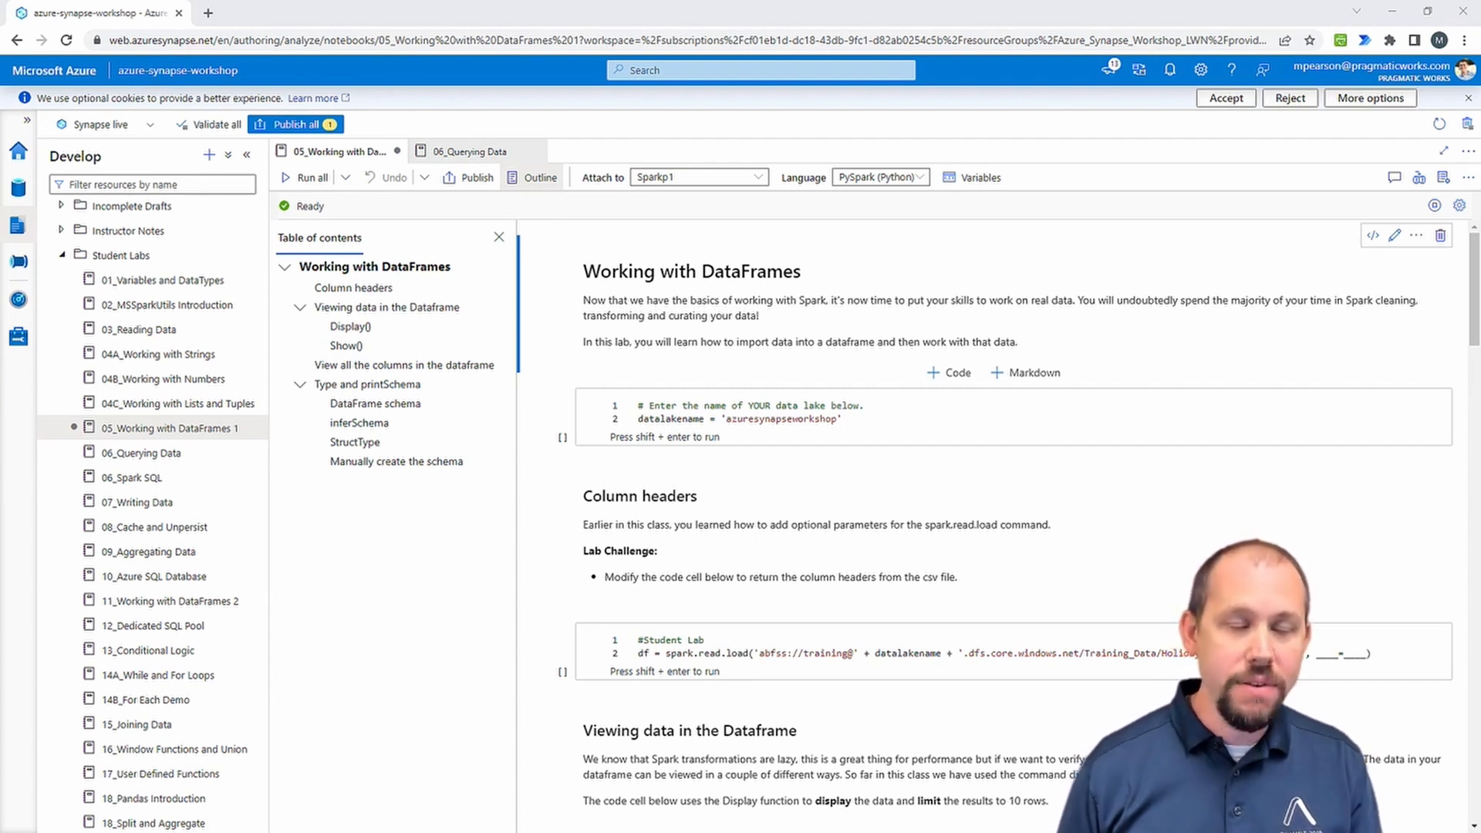
pyautogui.moveTo(1165, 241)
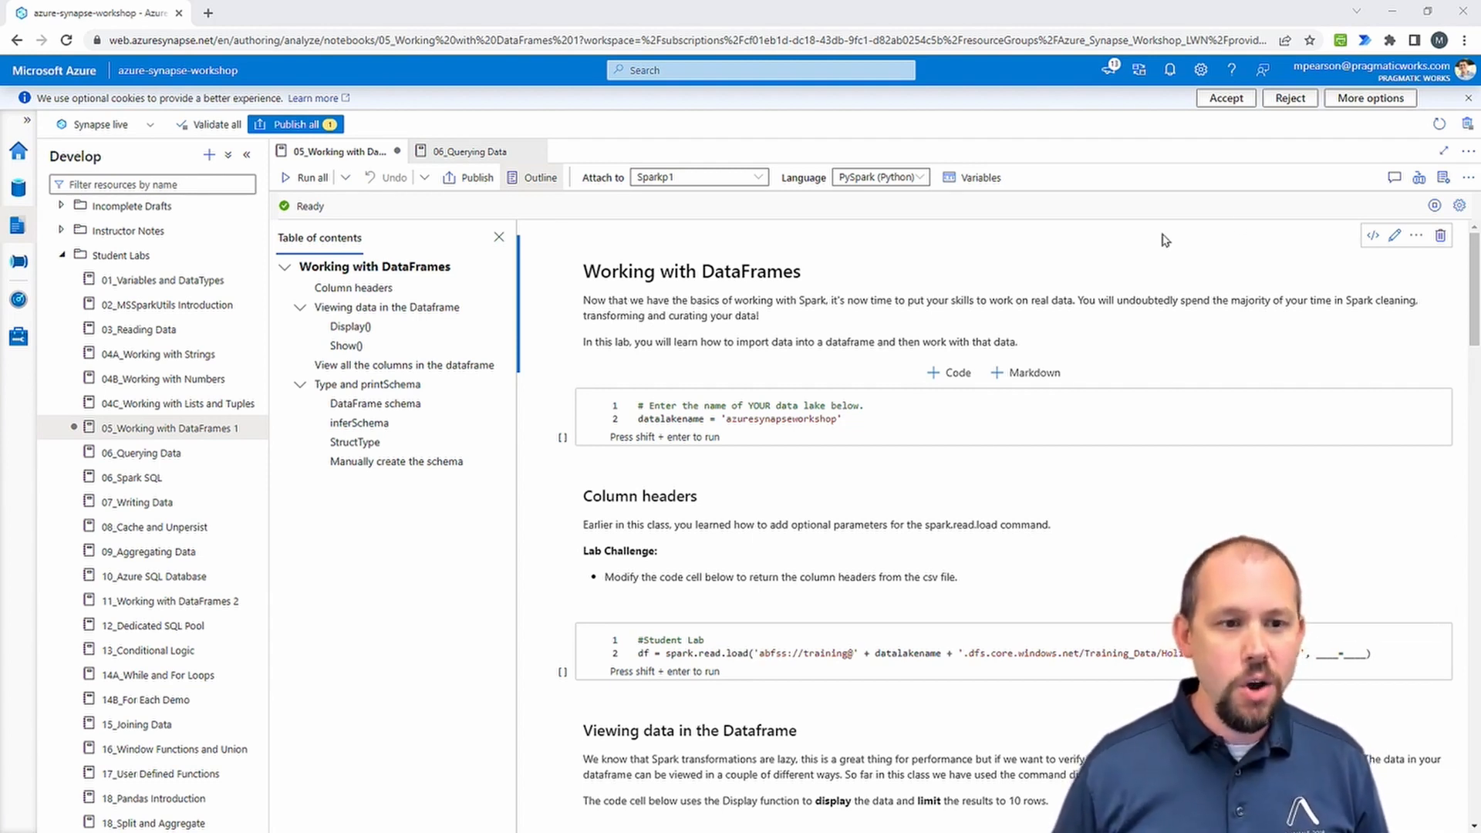
pyautogui.moveTo(975, 185)
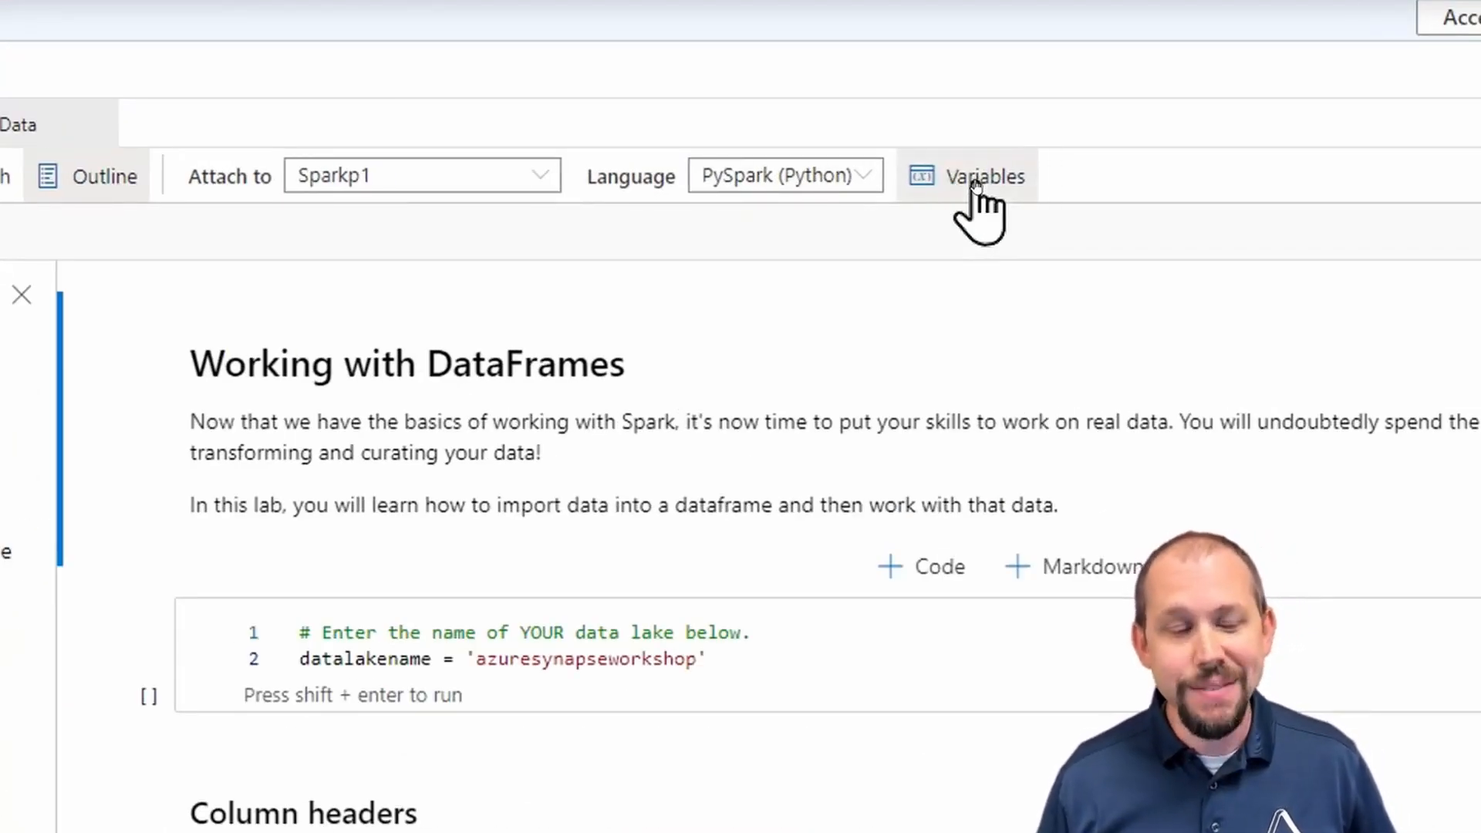
# Step: Show the session's variables, including datalakename, then browse the notebook keybindings list
pyautogui.click(986, 176)
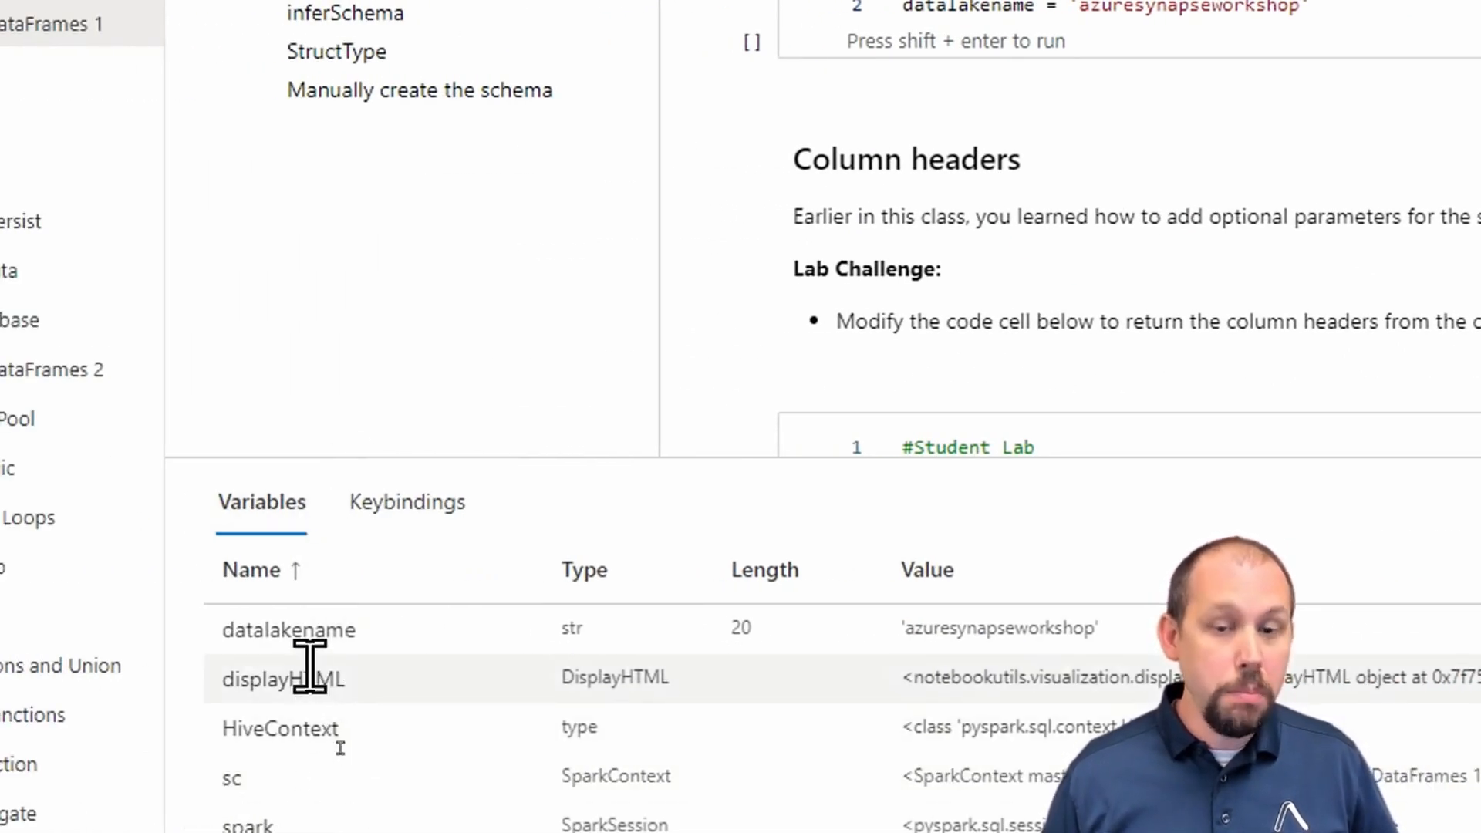
pyautogui.click(406, 501)
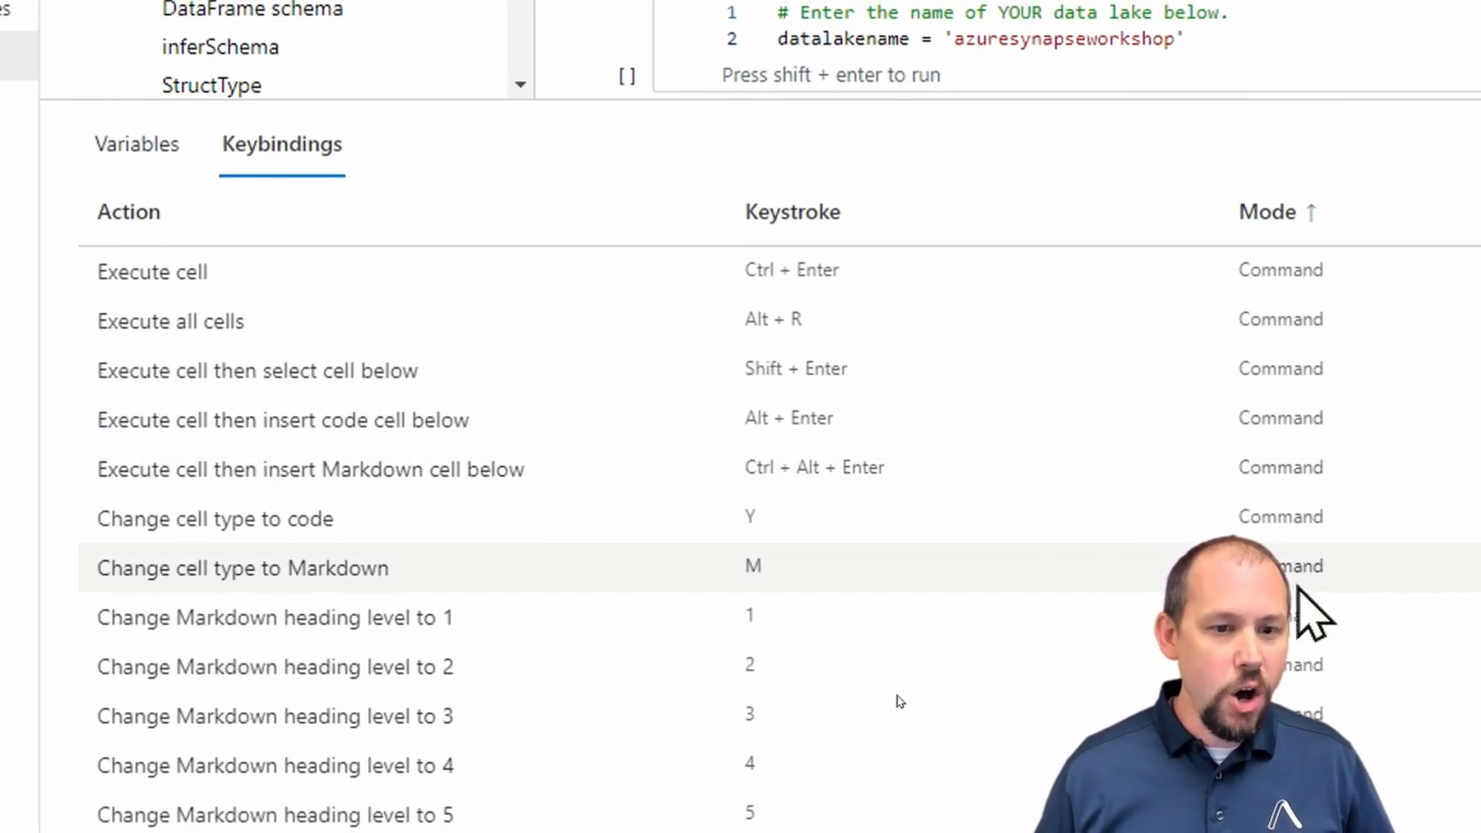
pyautogui.scroll(-3)
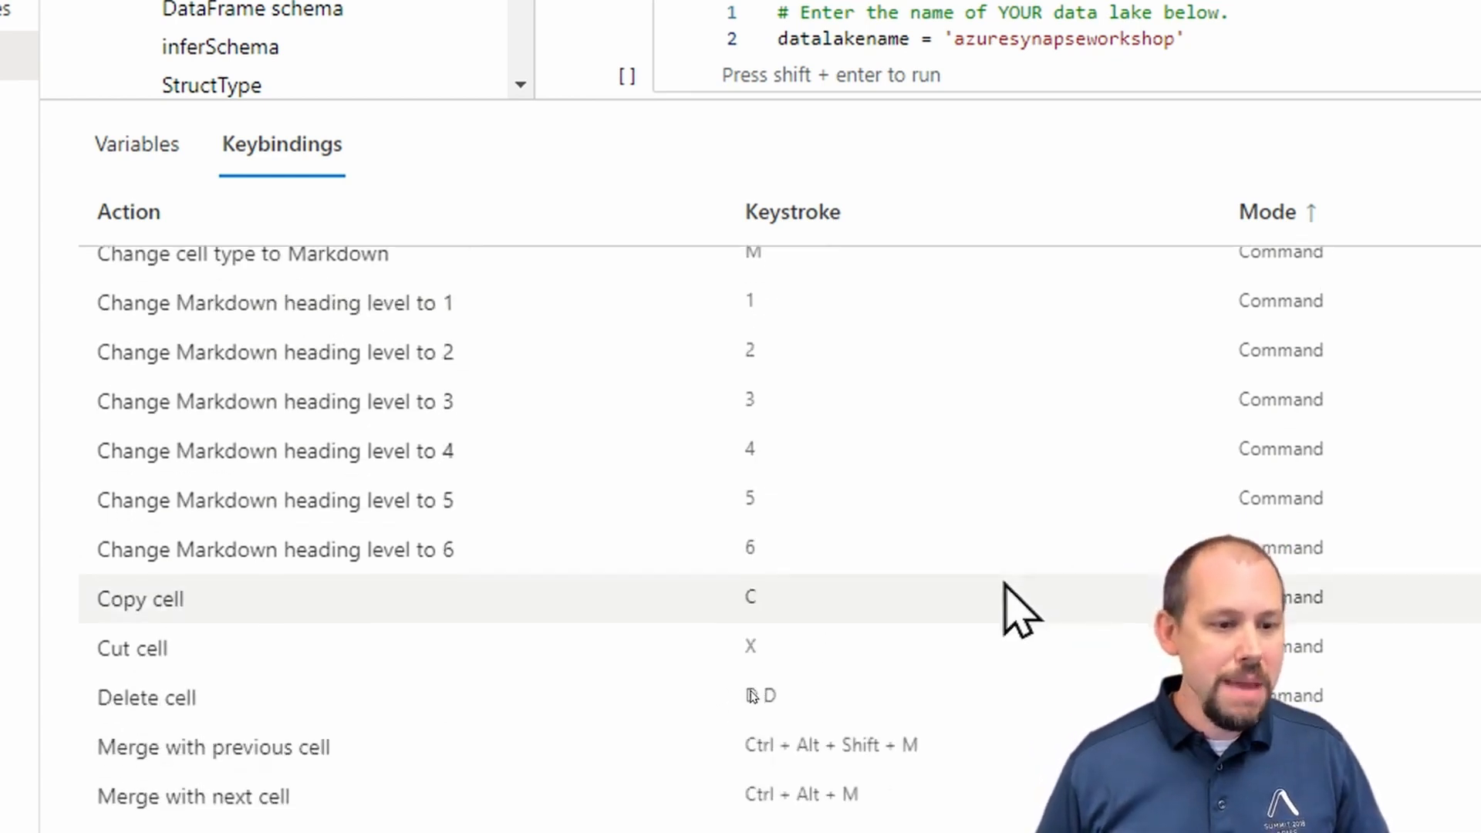
pyautogui.scroll(-3)
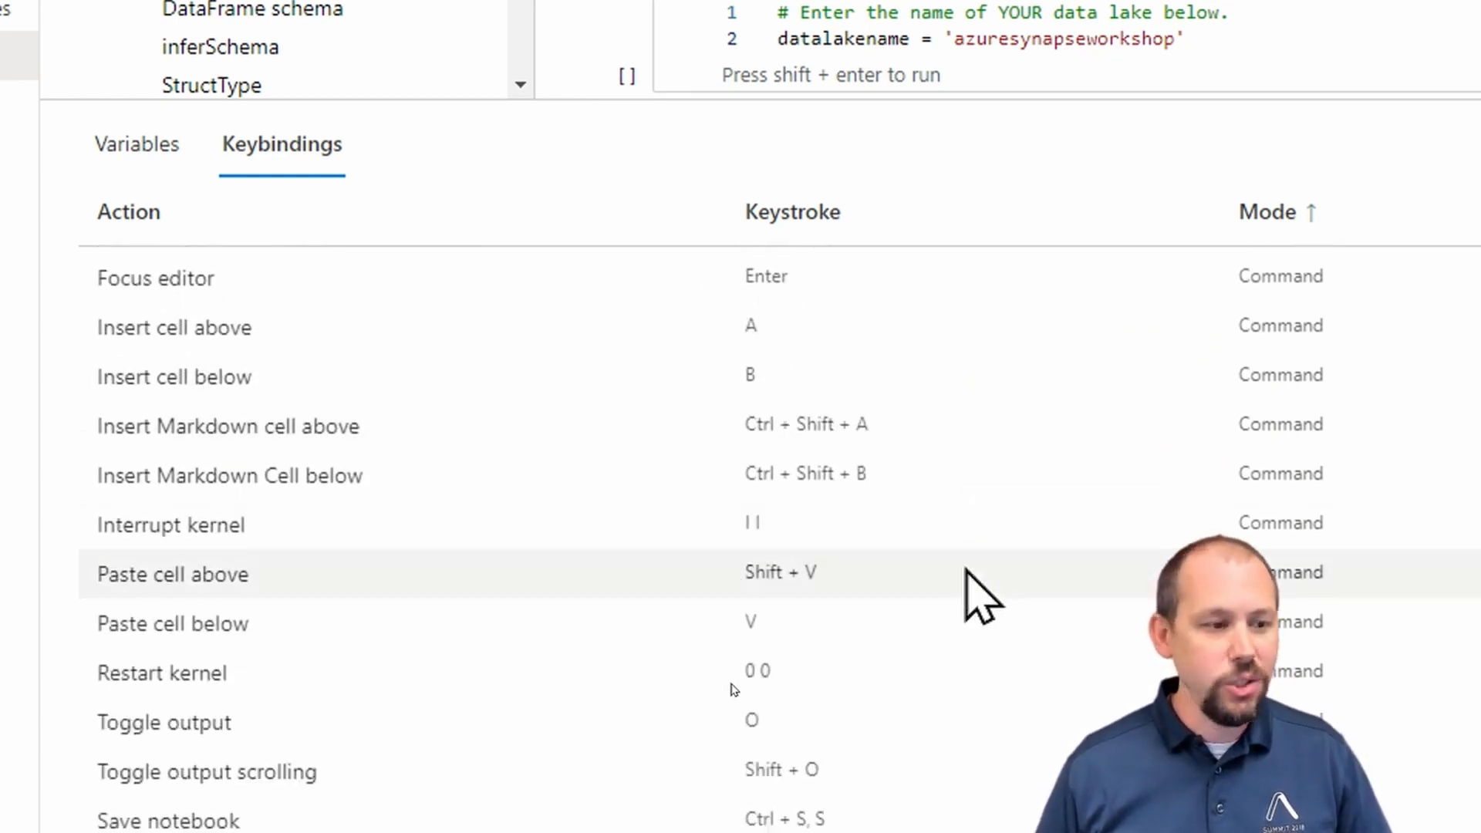
pyautogui.scroll(-3)
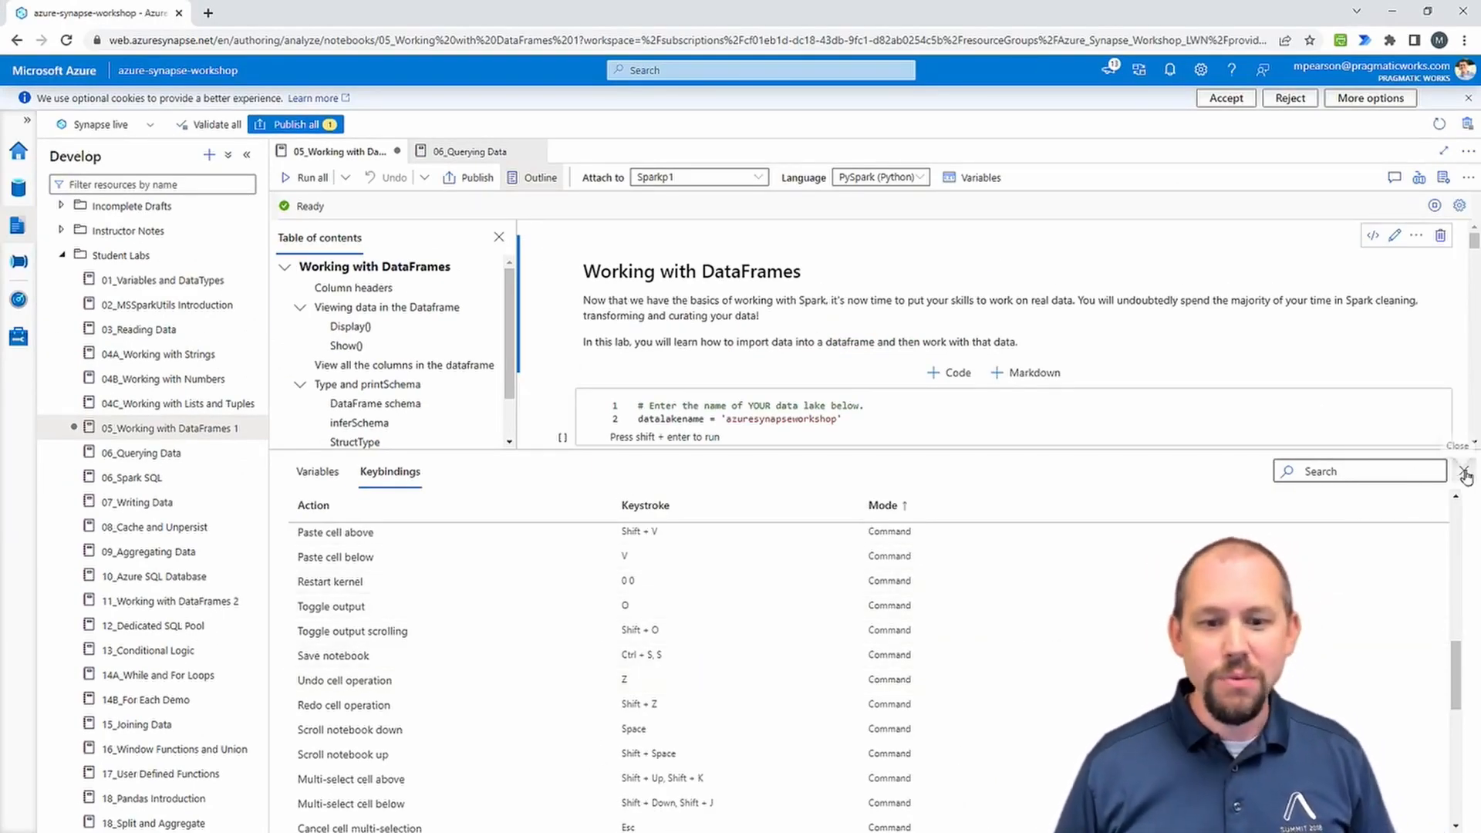
# Step: Close the Variables/Keybindings pane on the Working with DataFrames notebook
pyautogui.click(1464, 467)
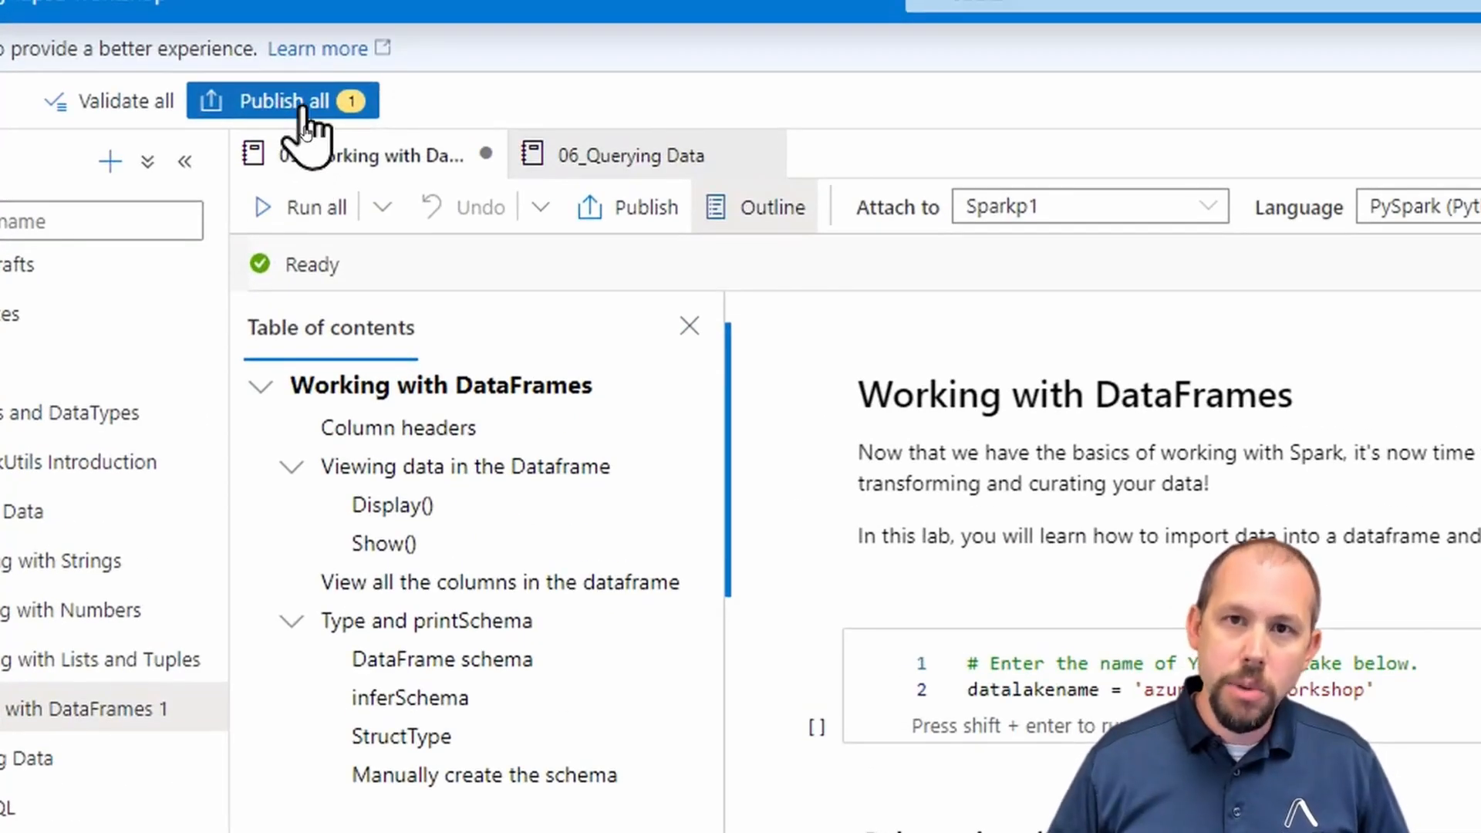
pyautogui.moveTo(627, 232)
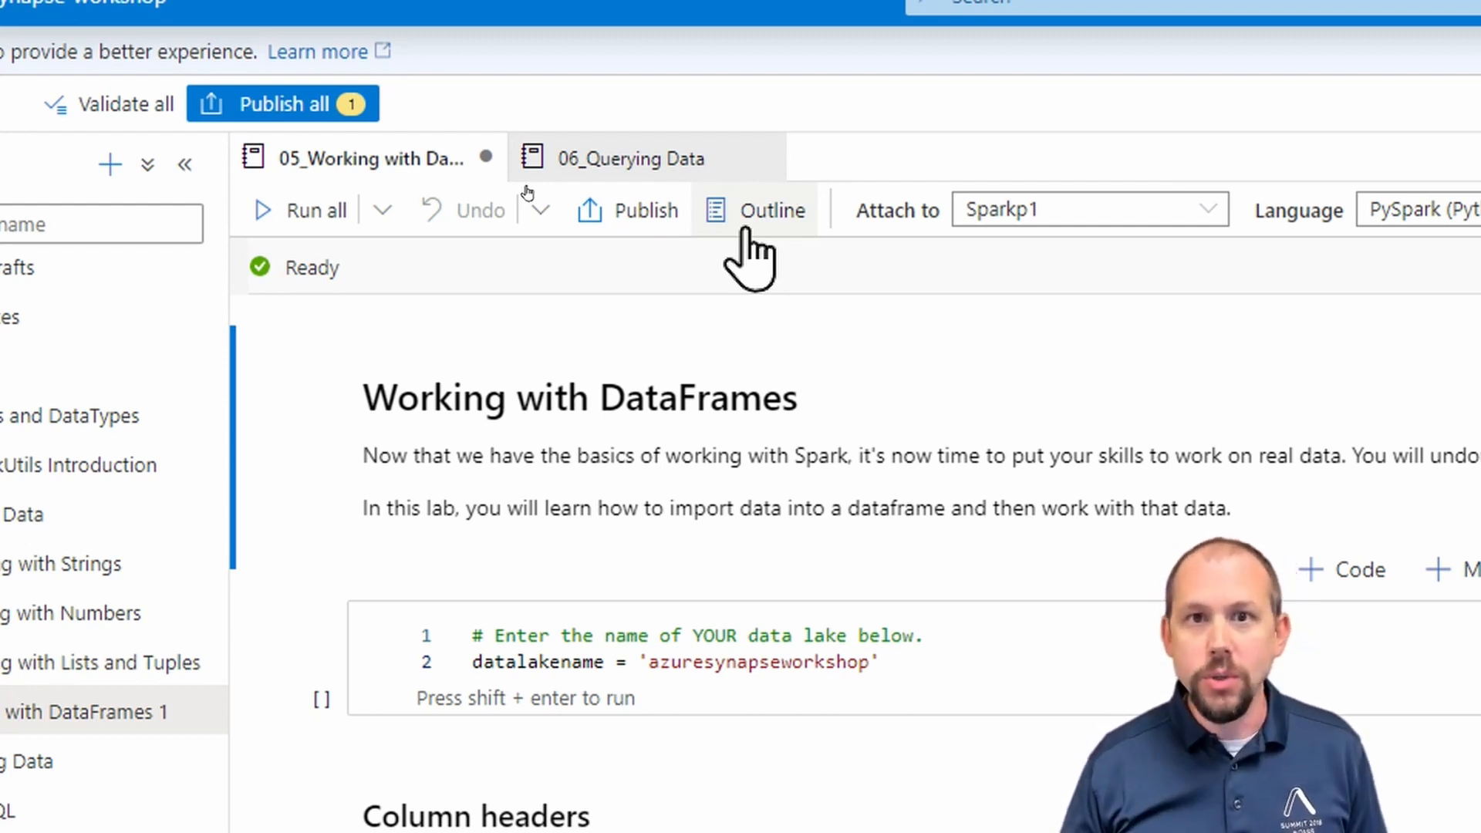
# Step: Reopen the Outline table of contents for the Working with DataFrames notebook
pyautogui.click(774, 210)
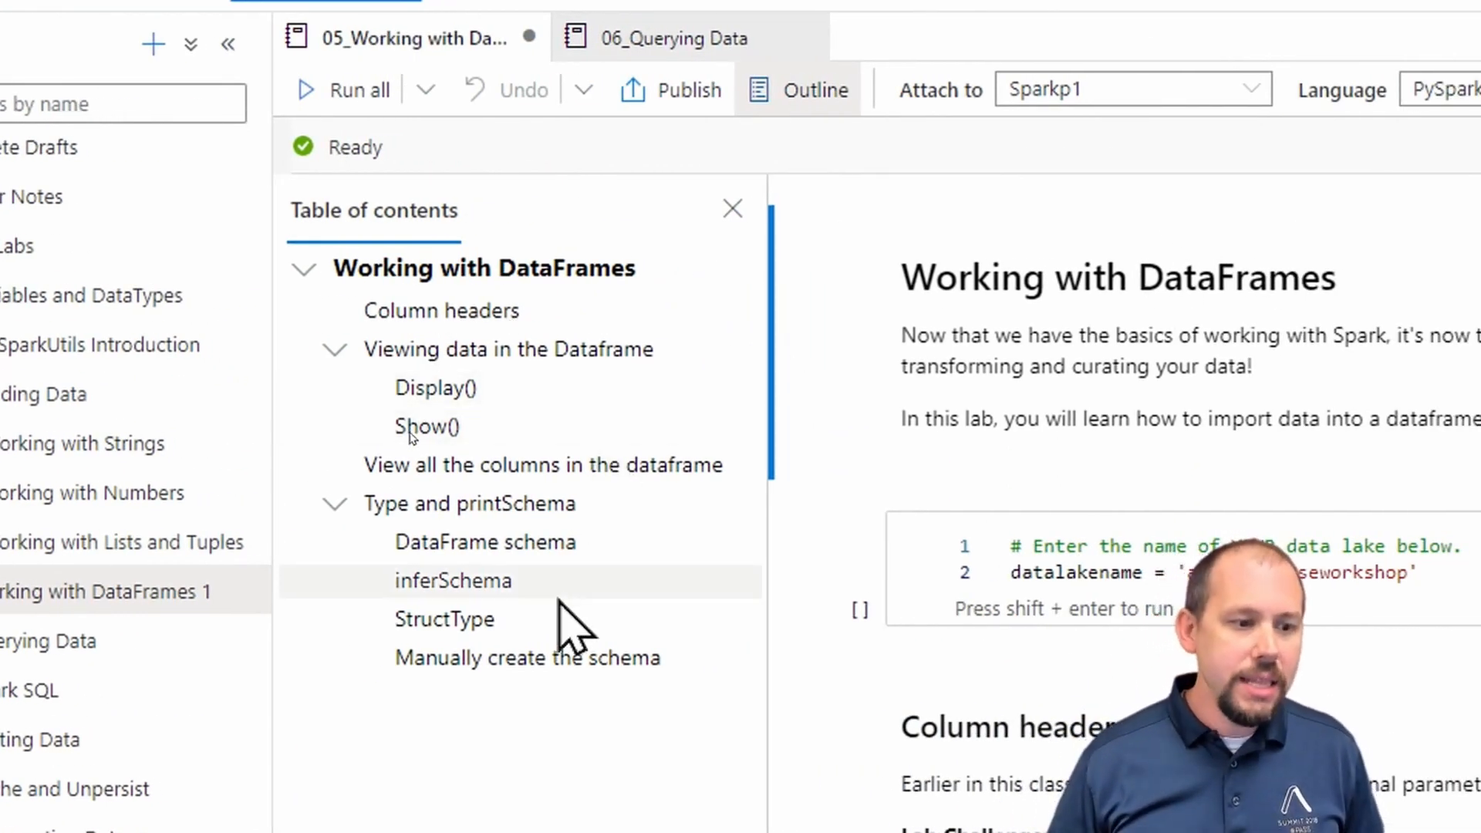
pyautogui.moveTo(521, 731)
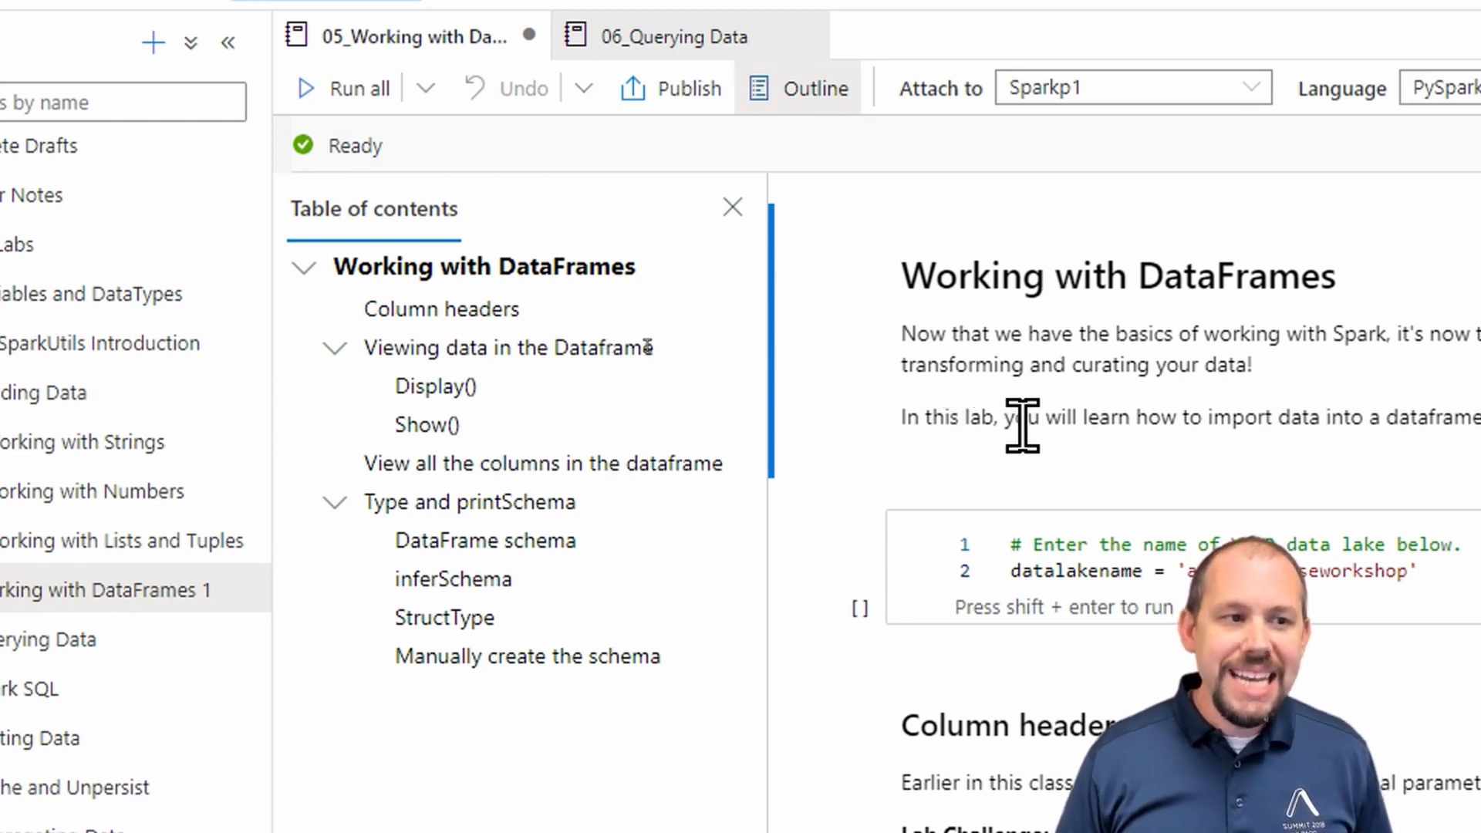
pyautogui.moveTo(1055, 418)
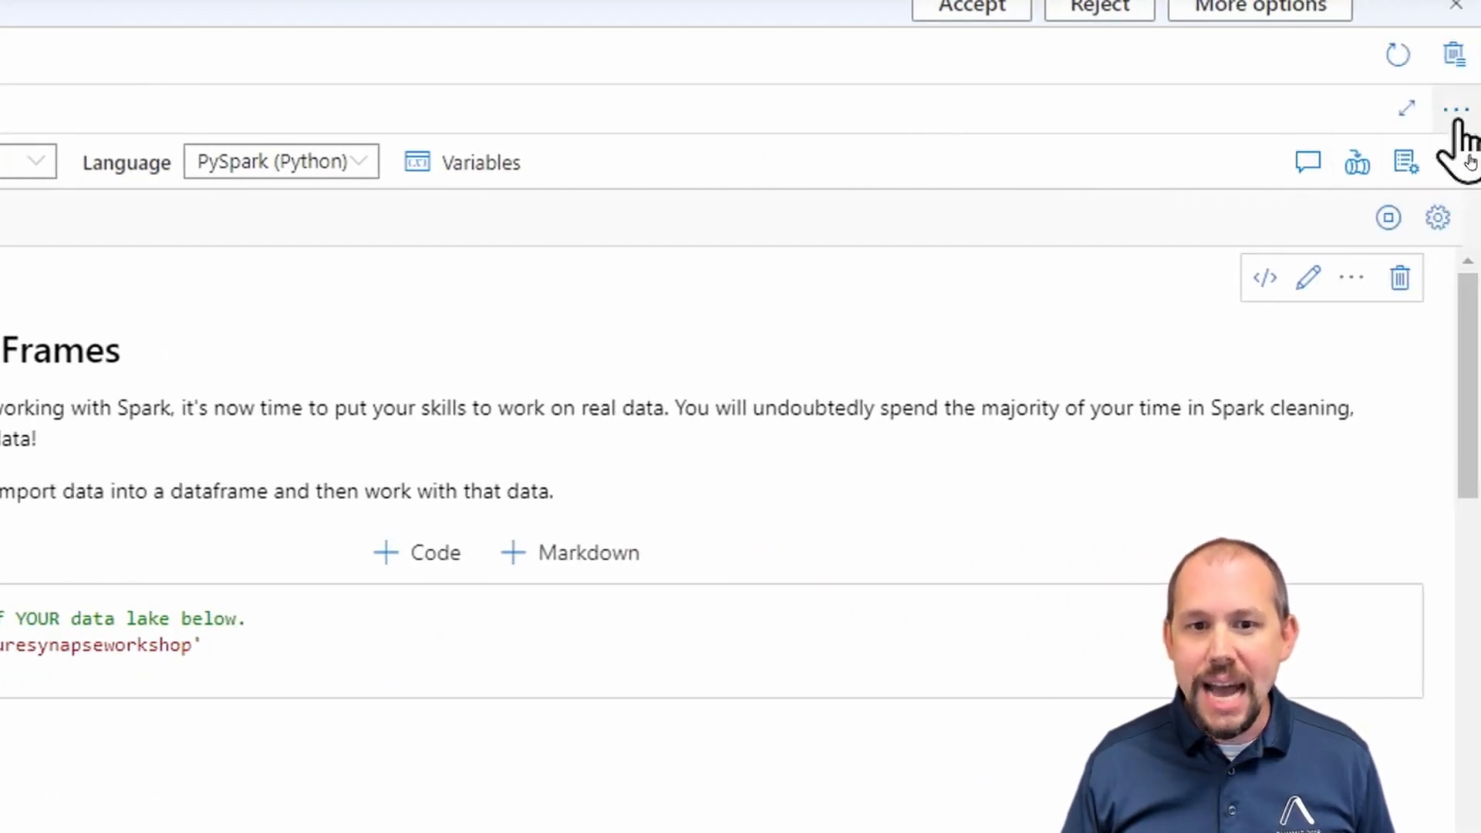
pyautogui.click(1453, 109)
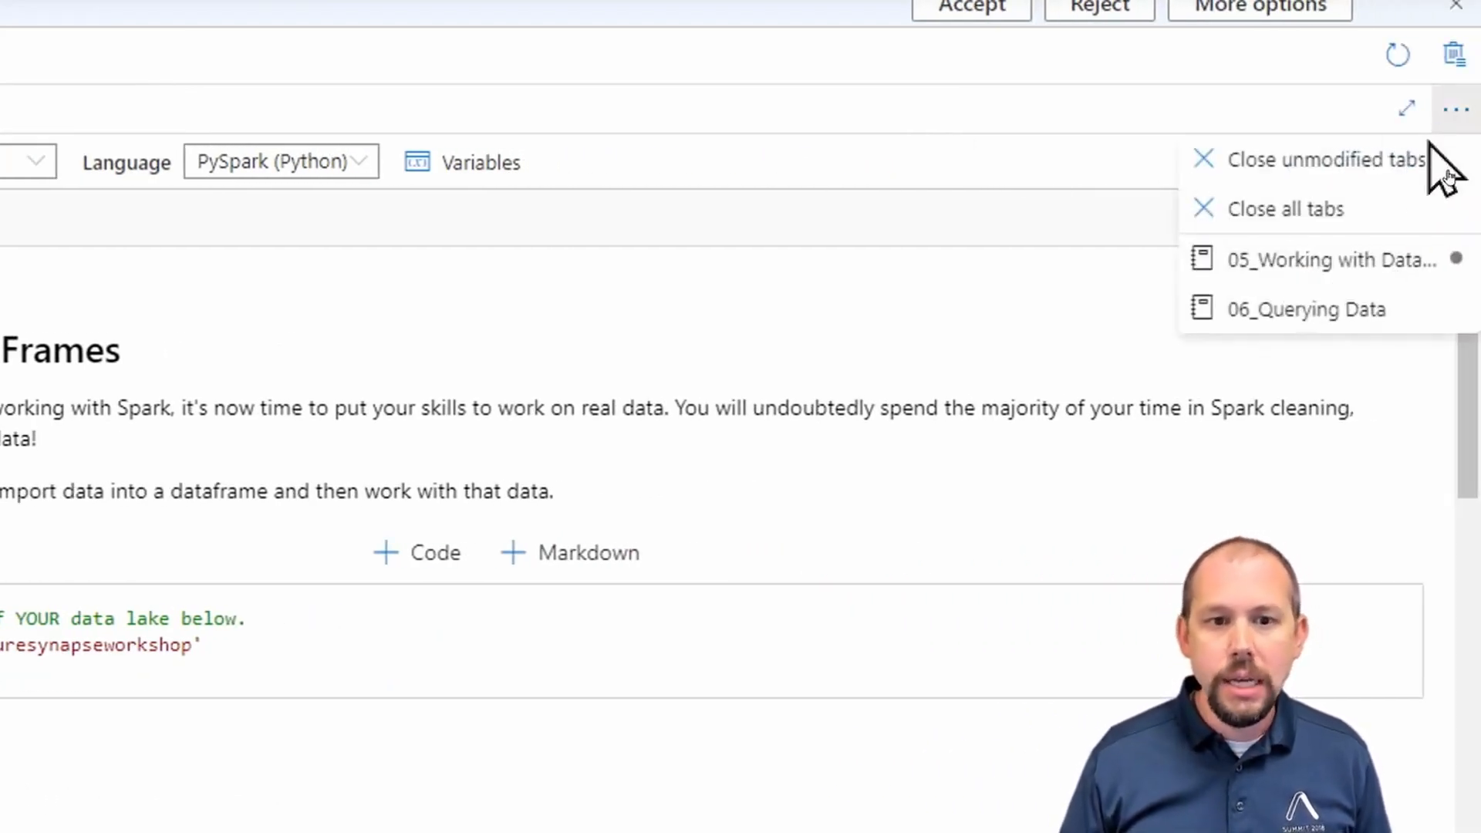
pyautogui.moveTo(1328, 160)
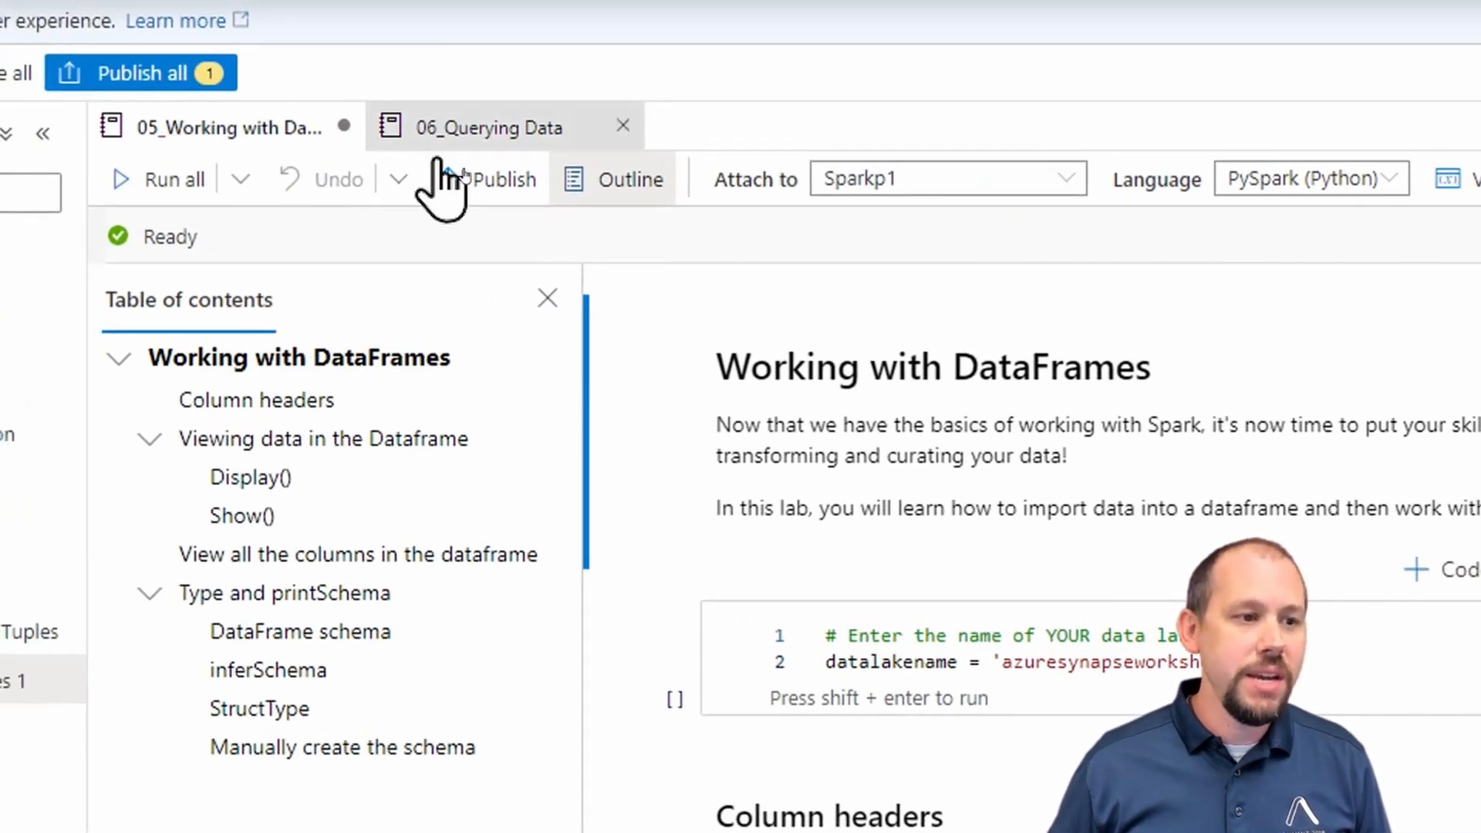
pyautogui.click(490, 127)
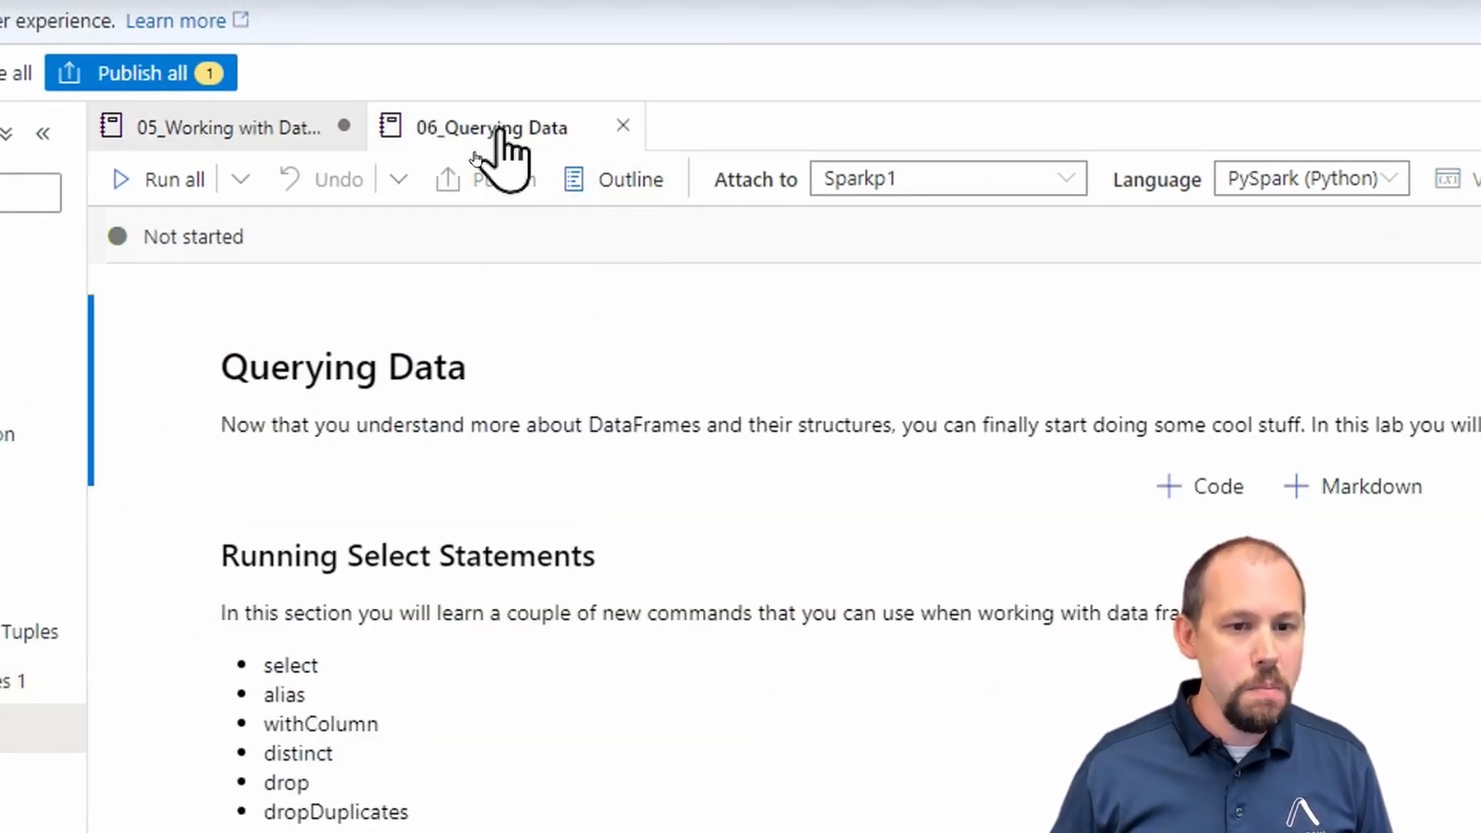
pyautogui.scroll(-3)
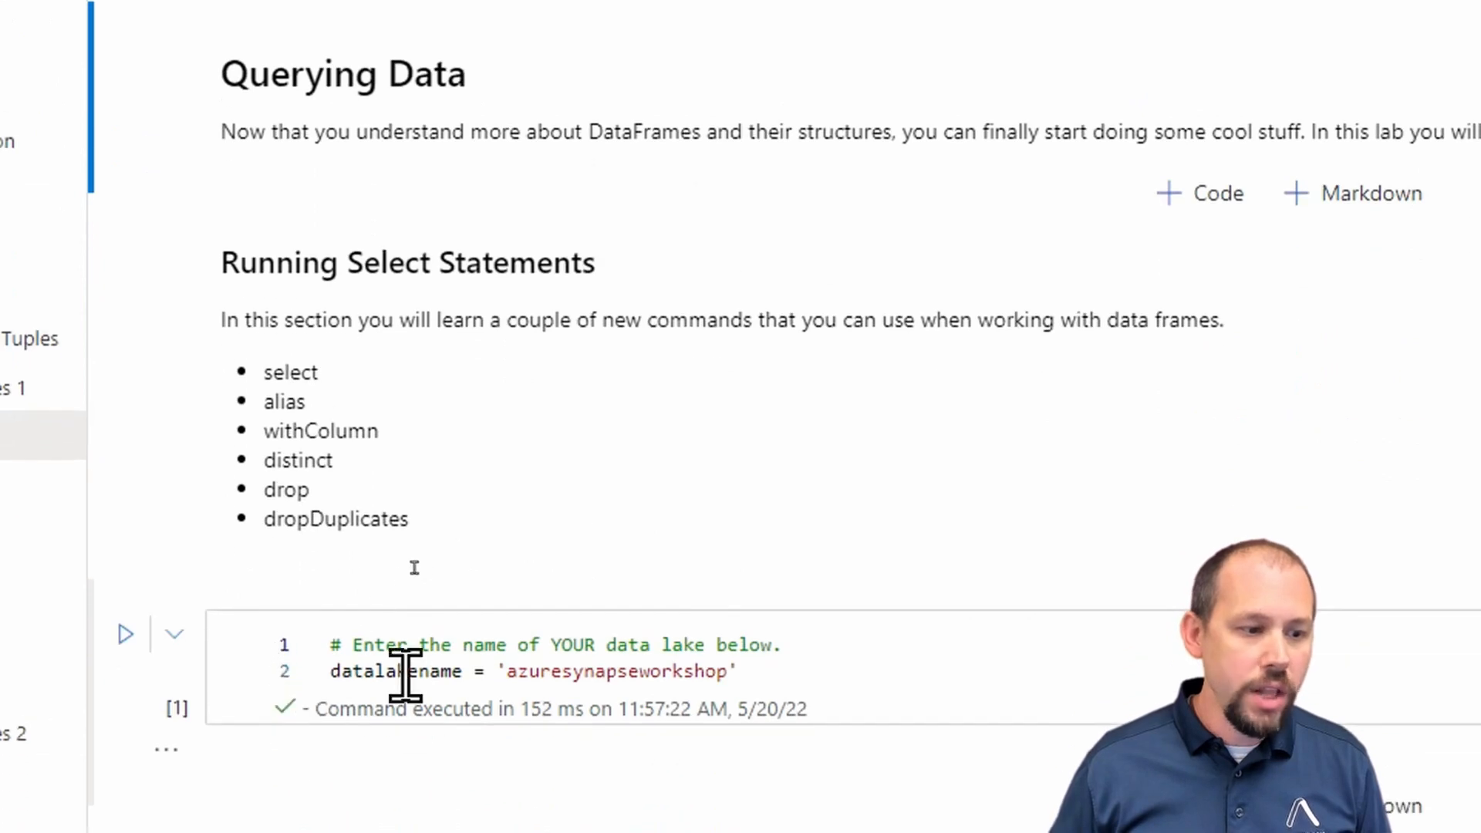
pyautogui.moveTo(368, 672)
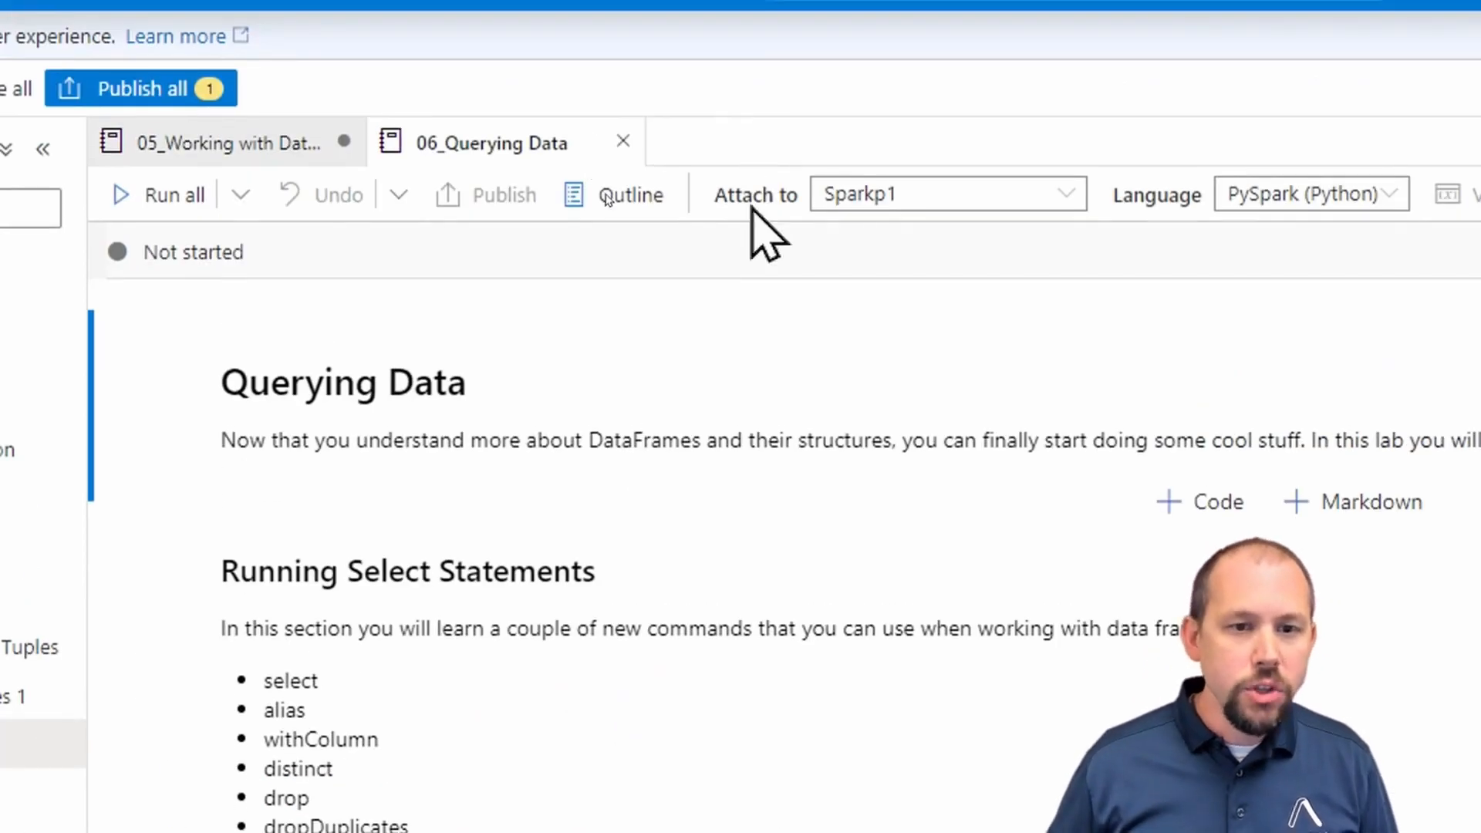
pyautogui.moveTo(876, 291)
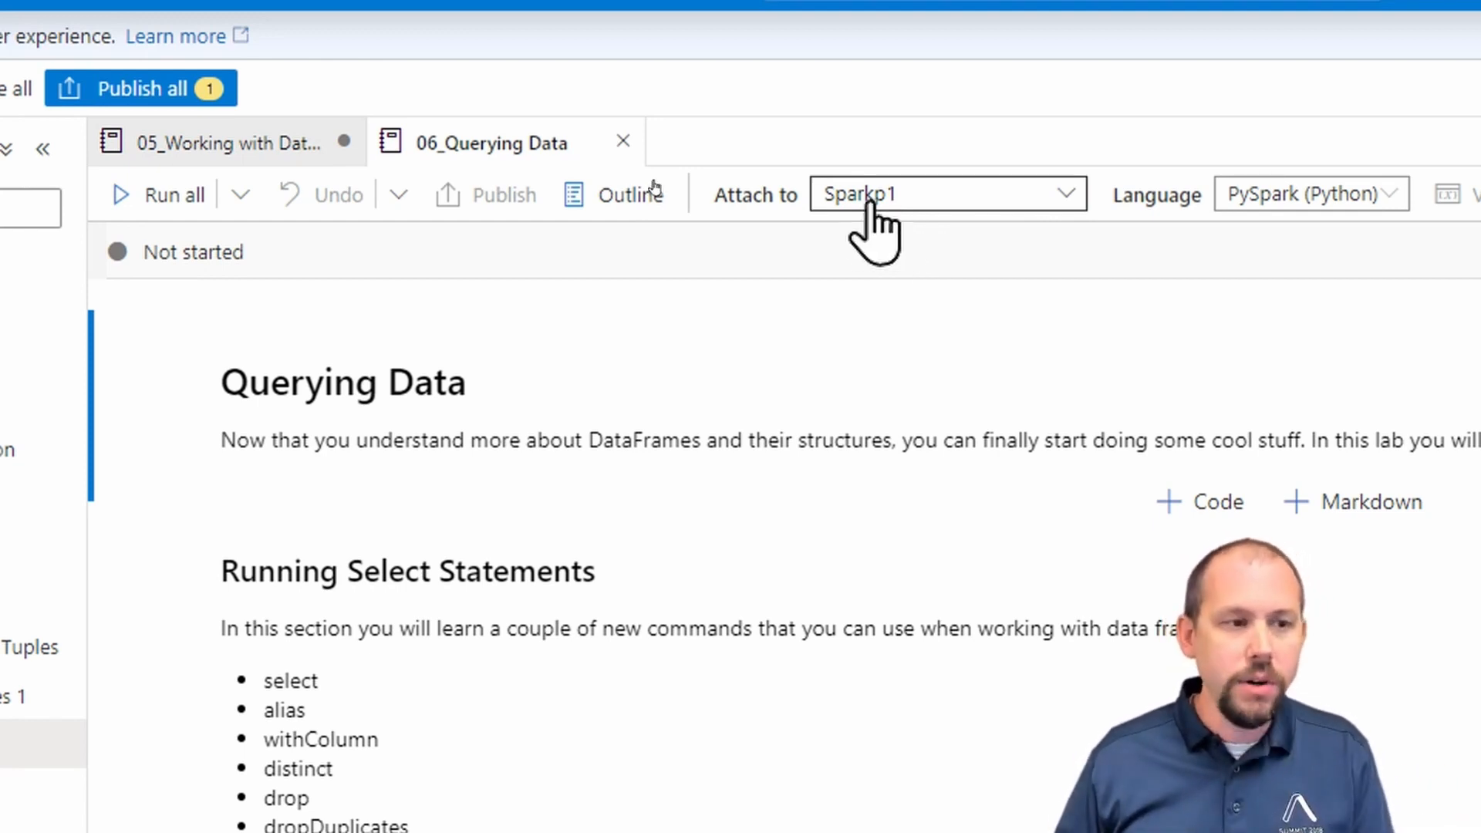
pyautogui.click(223, 143)
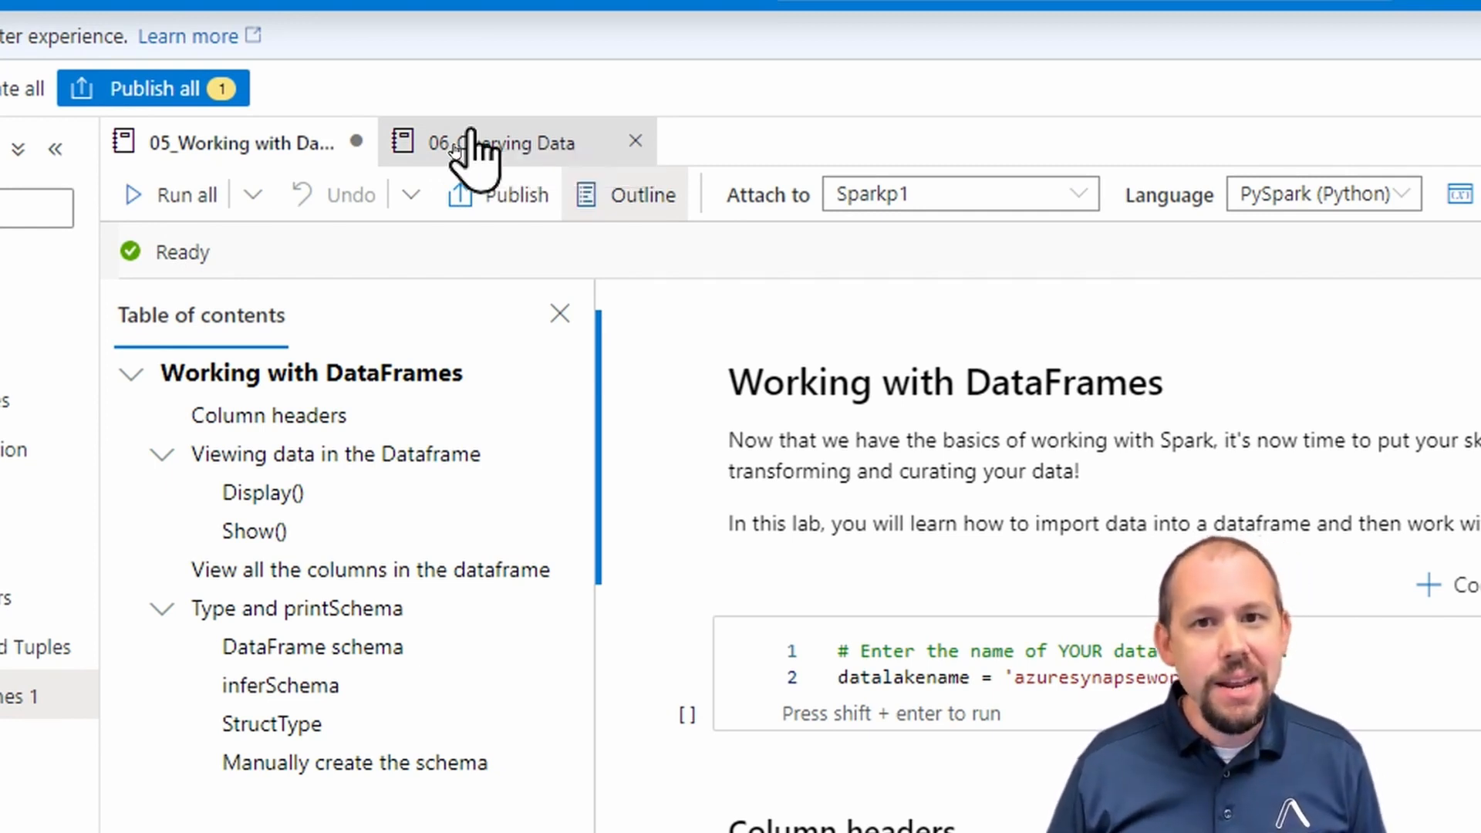
# Step: Switch to the 06_Querying Data notebook tab
pyautogui.click(502, 142)
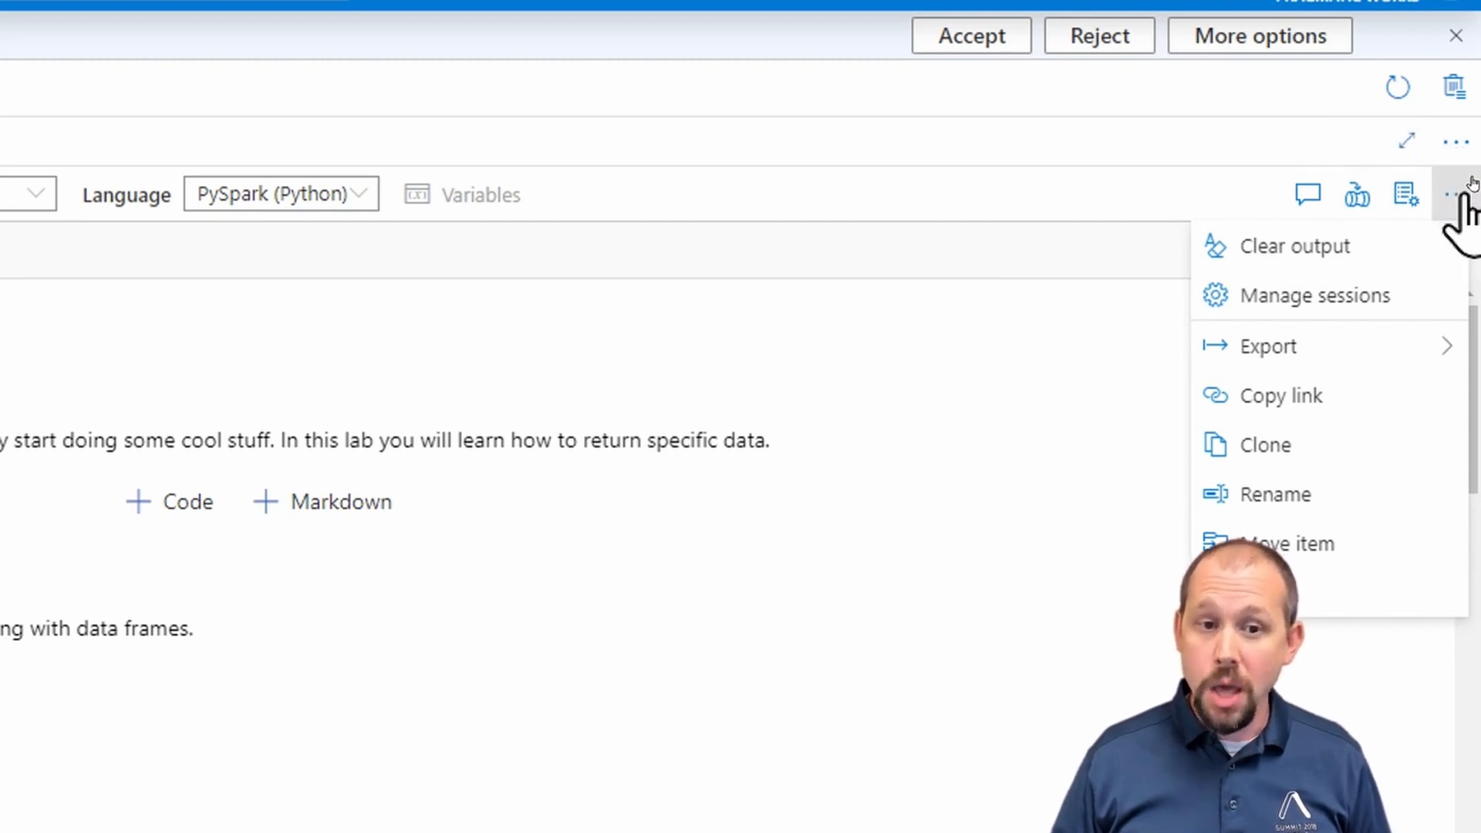
pyautogui.moveTo(1338, 306)
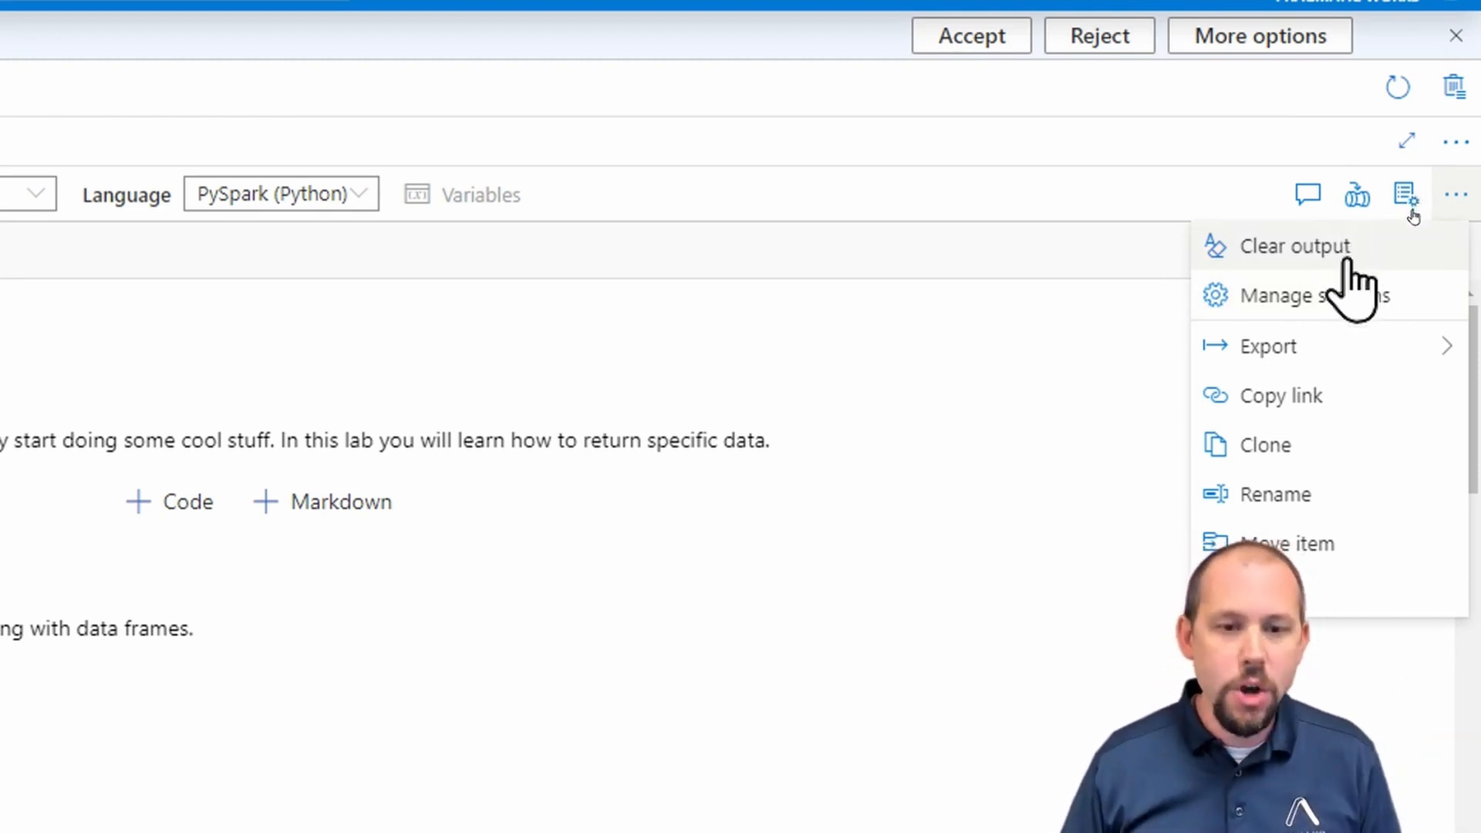
pyautogui.moveTo(1322, 317)
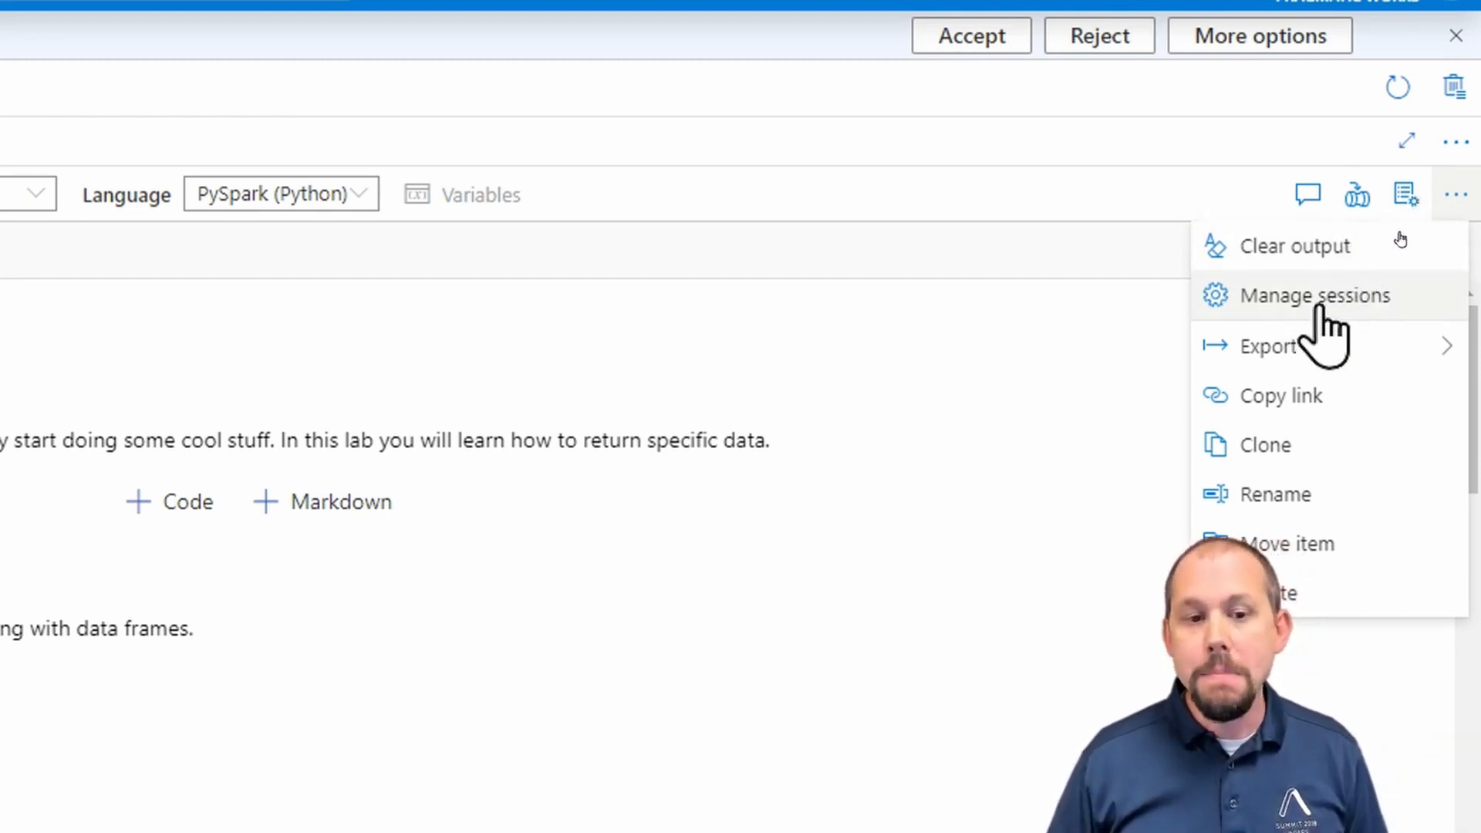
# Step: Connect 06_Querying Data to the Sparkp1 session of 05_Working with DataFrames 1
pyautogui.click(1314, 295)
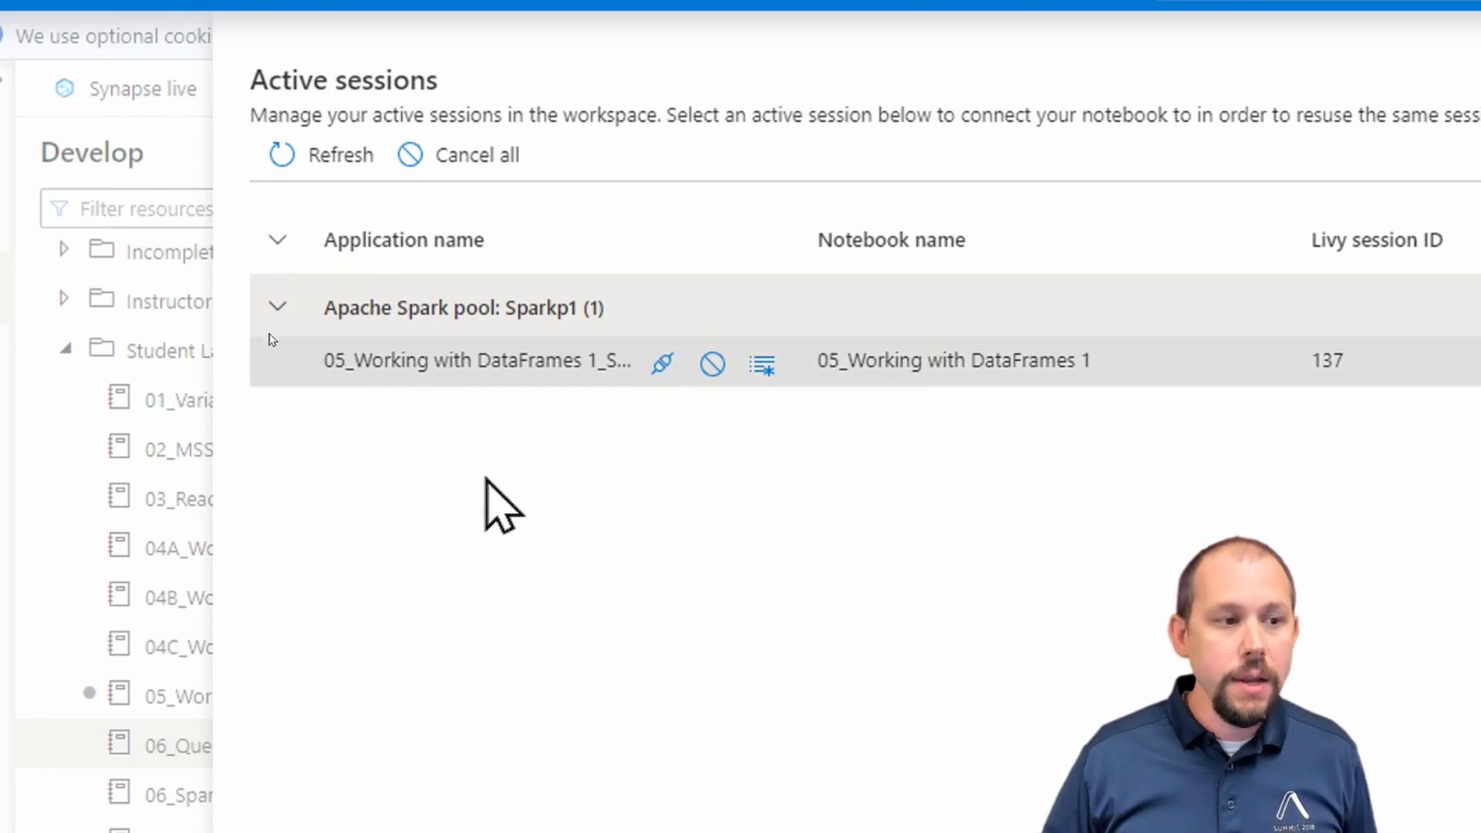
pyautogui.scroll(-3)
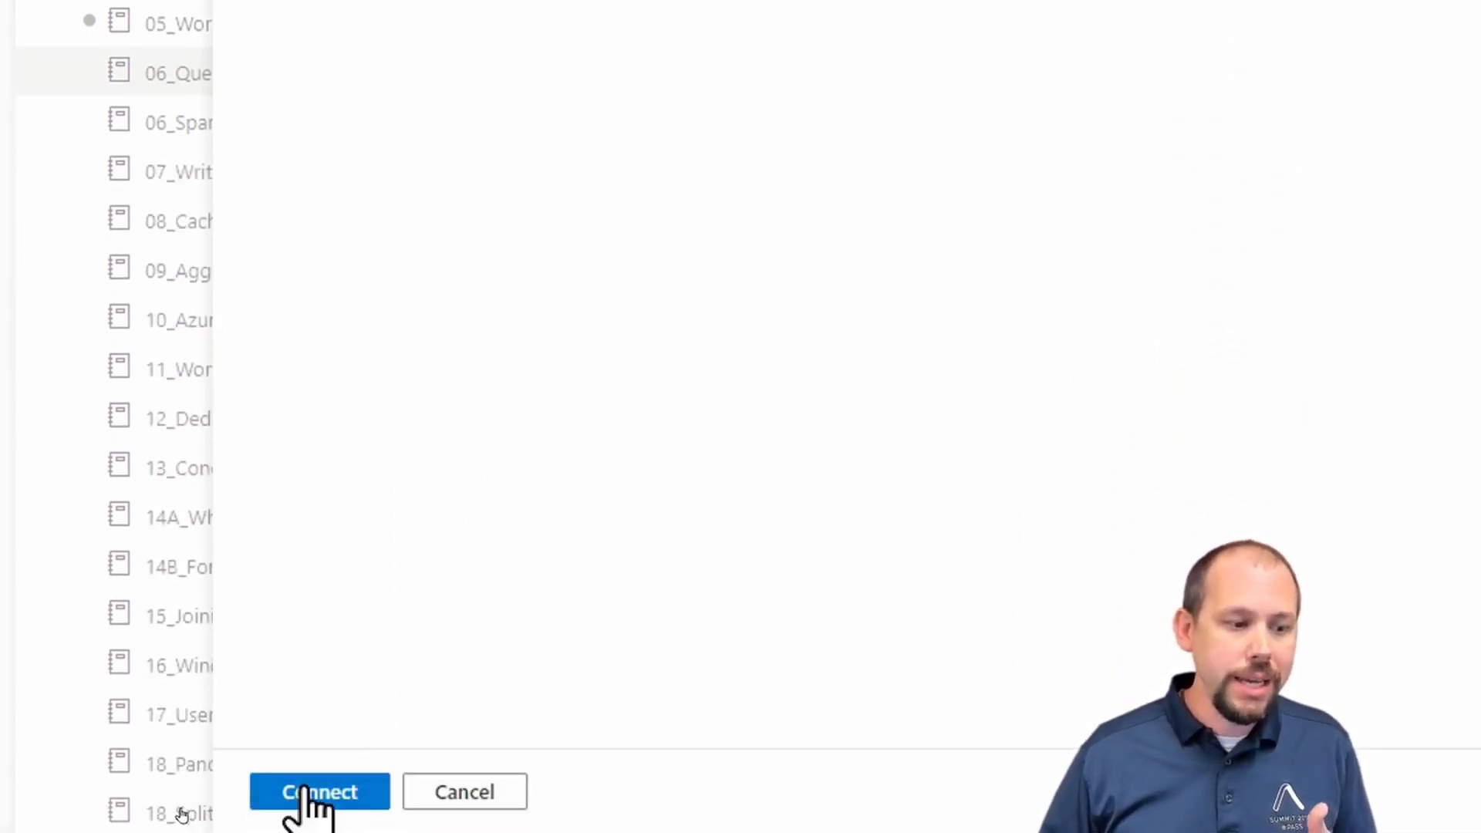
pyautogui.click(320, 791)
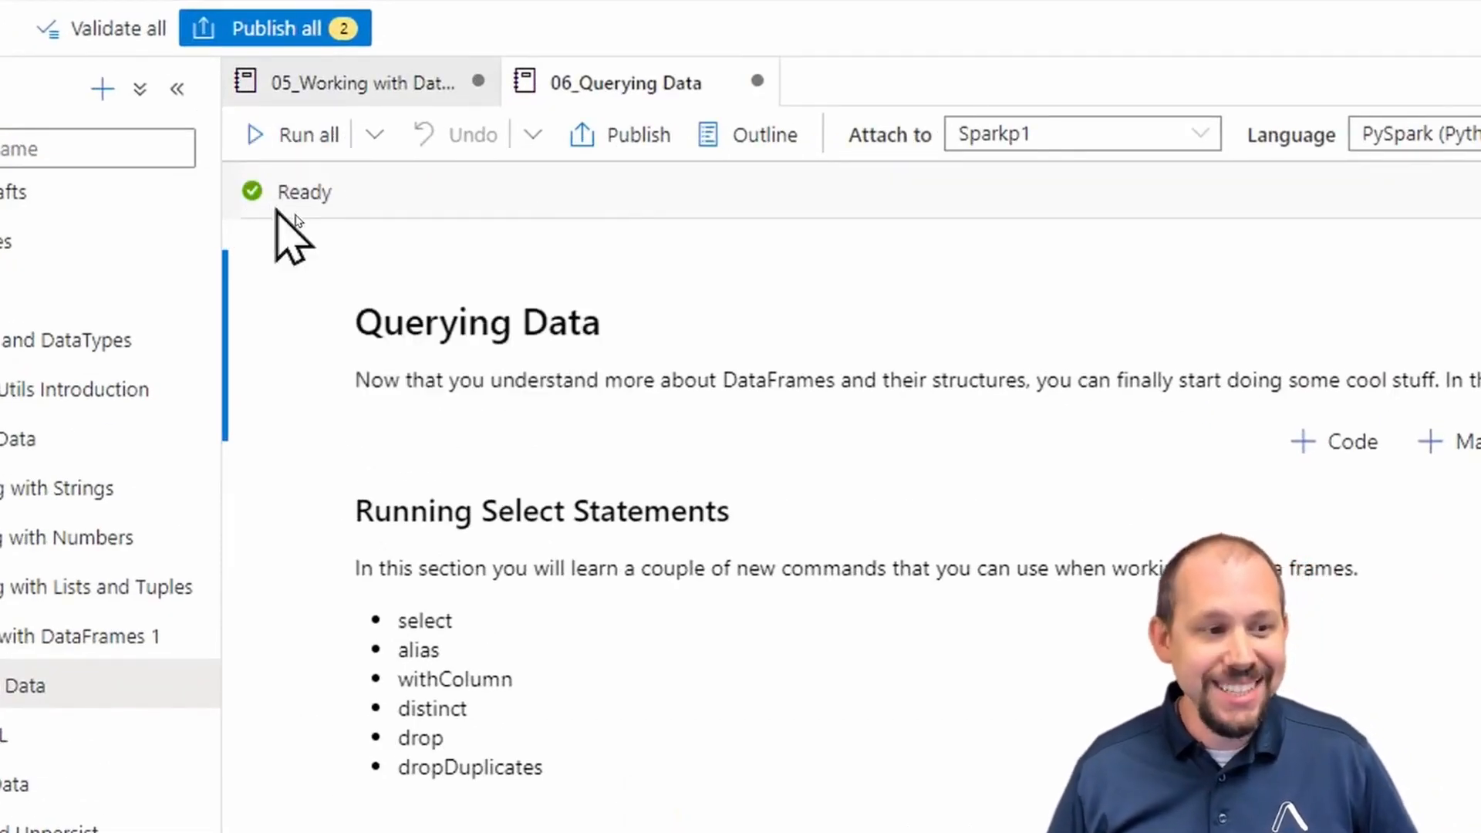
pyautogui.scroll(-3)
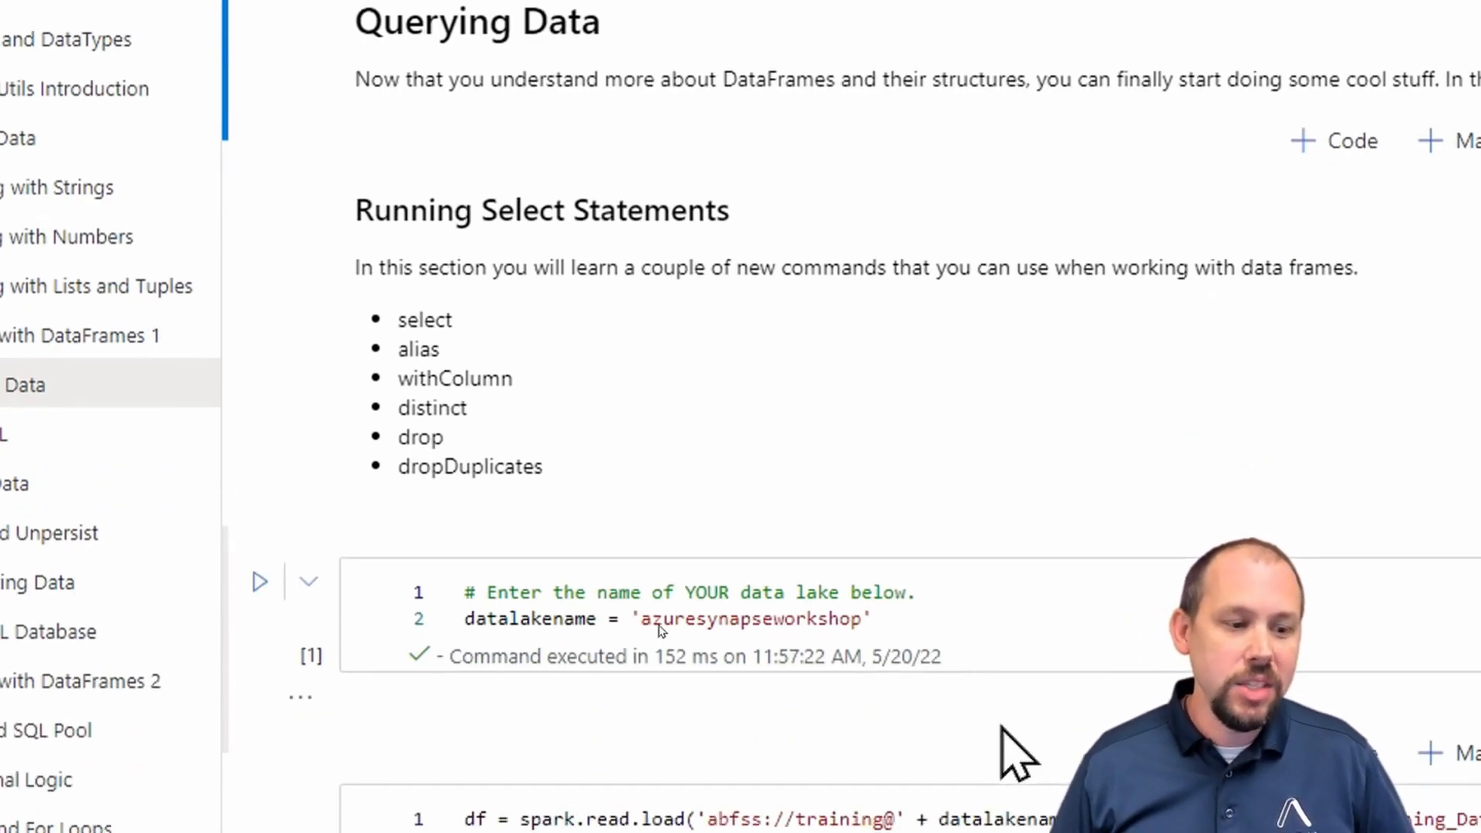
pyautogui.scroll(-3)
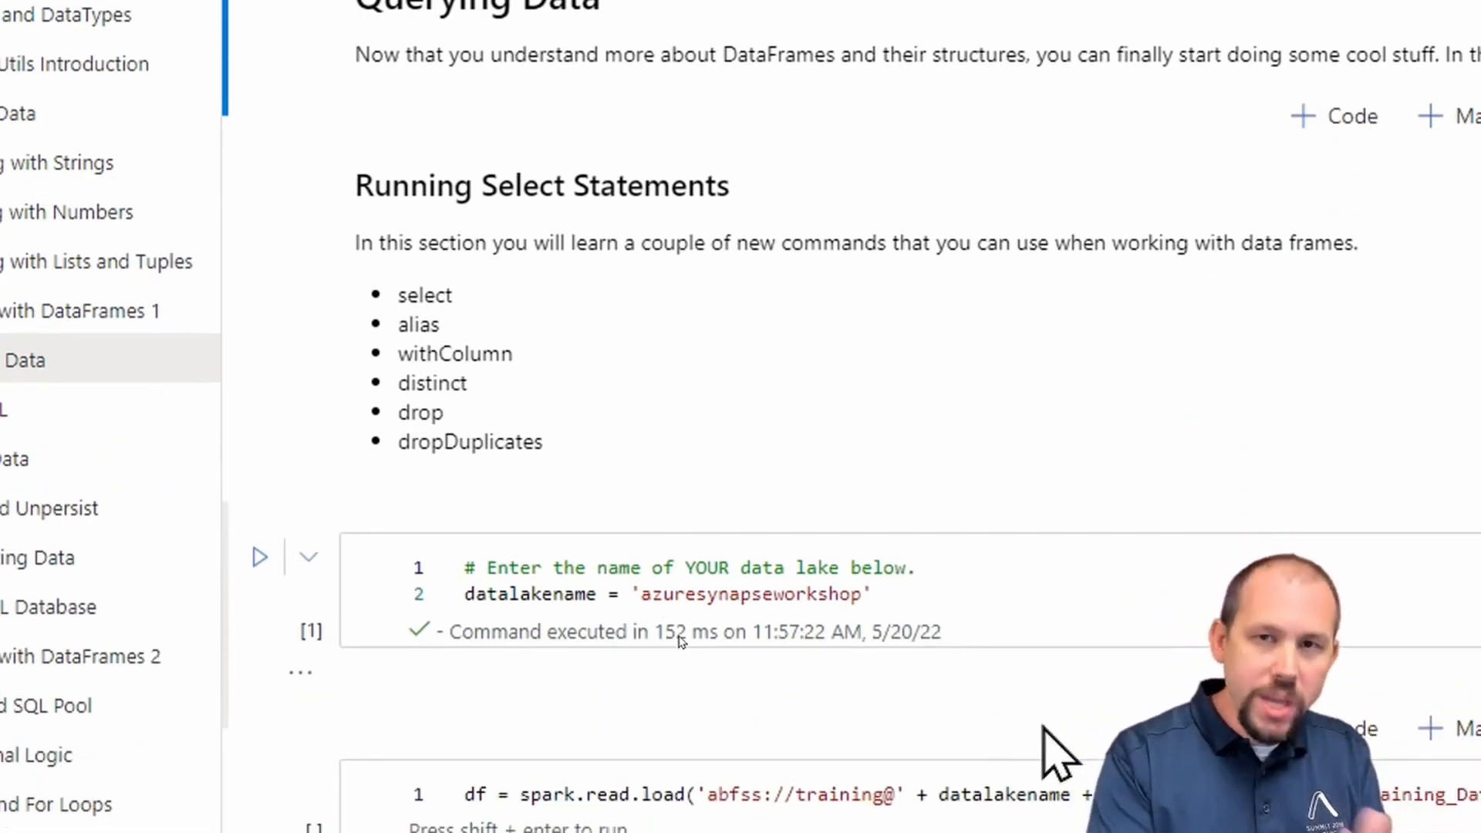